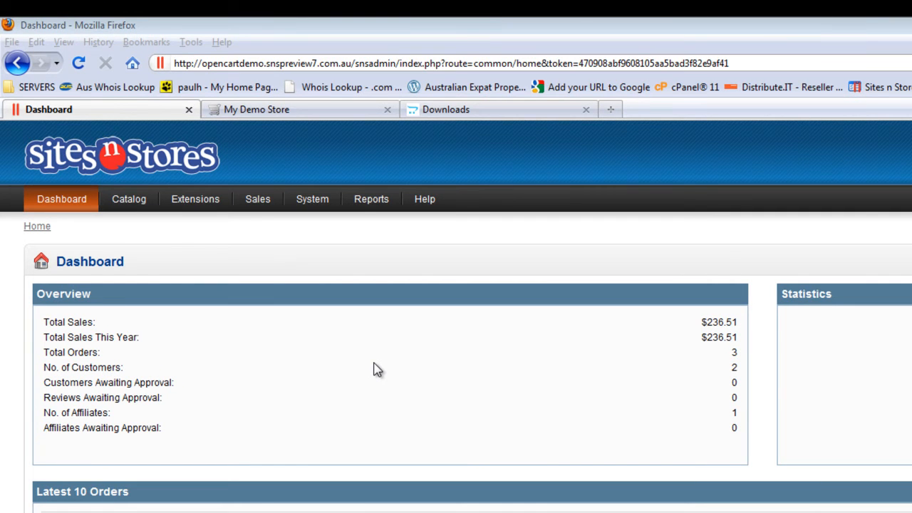
pyautogui.moveTo(157, 268)
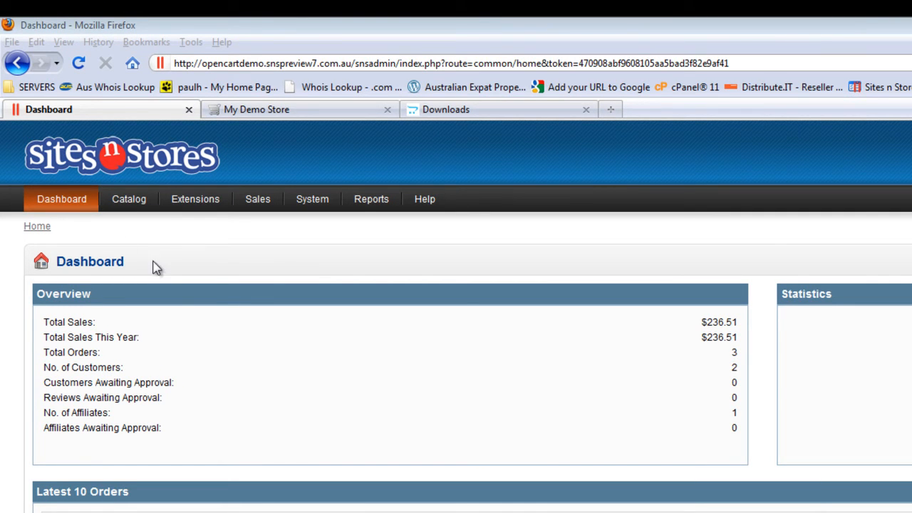
# - Go to the Downloads list in the admin Catalog menu
pyautogui.click(128, 200)
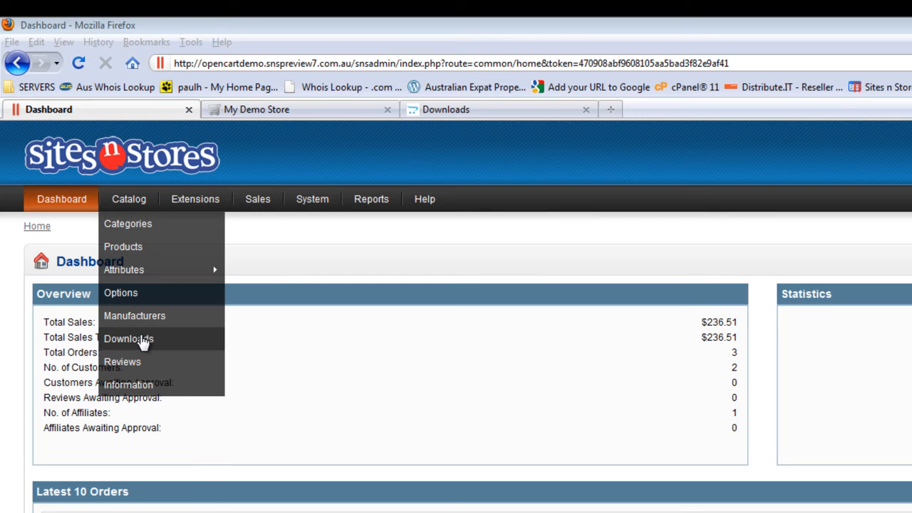
pyautogui.click(129, 339)
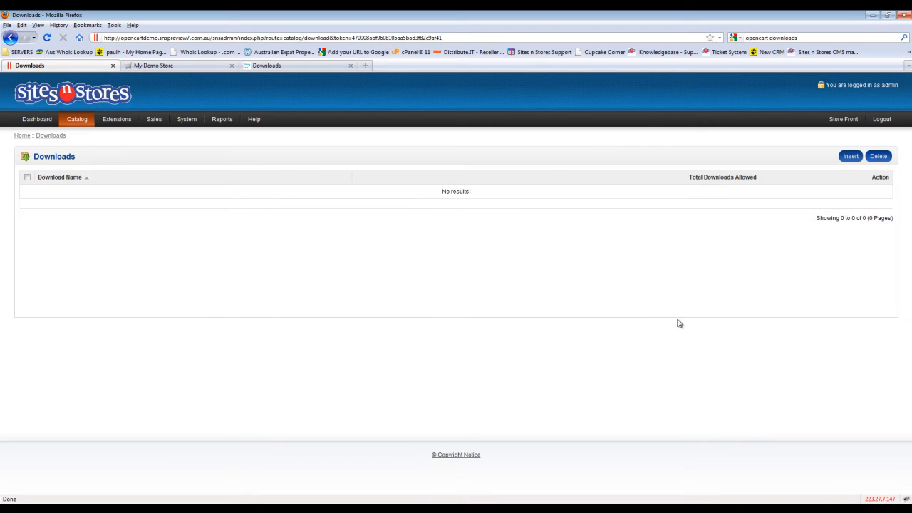
pyautogui.moveTo(529, 278)
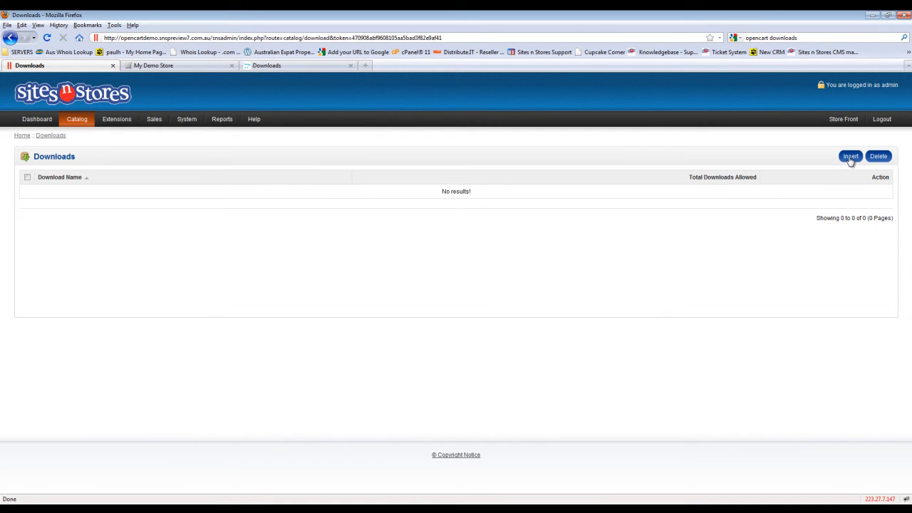
# - Create a new download named 'Test File' and start choosing its file
pyautogui.click(850, 156)
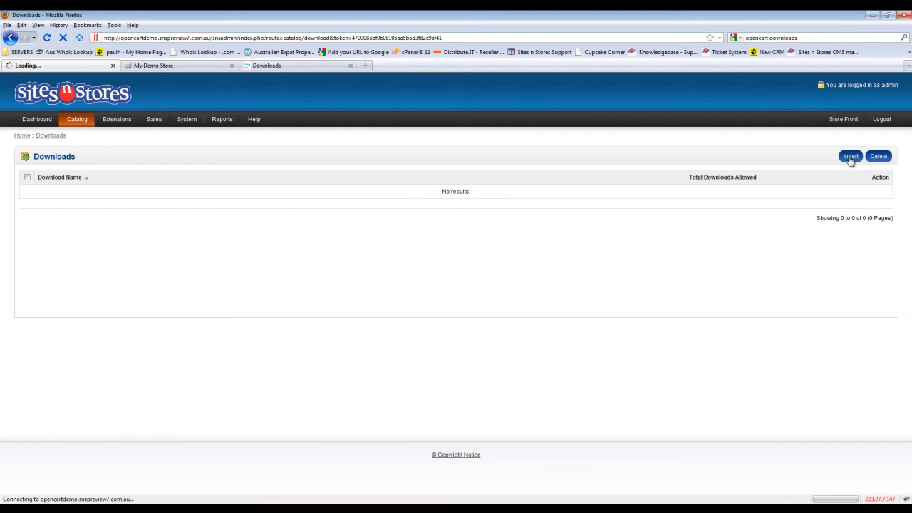
pyautogui.click(849, 156)
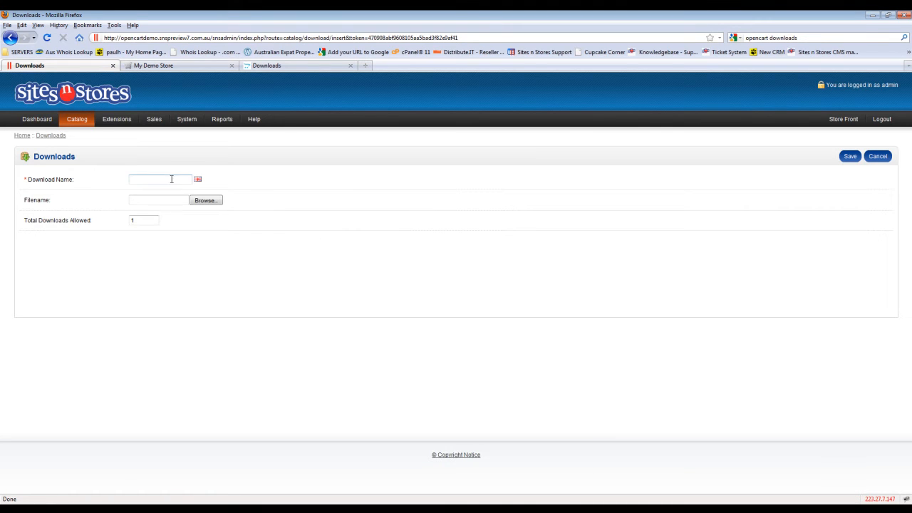
pyautogui.moveTo(293, 197)
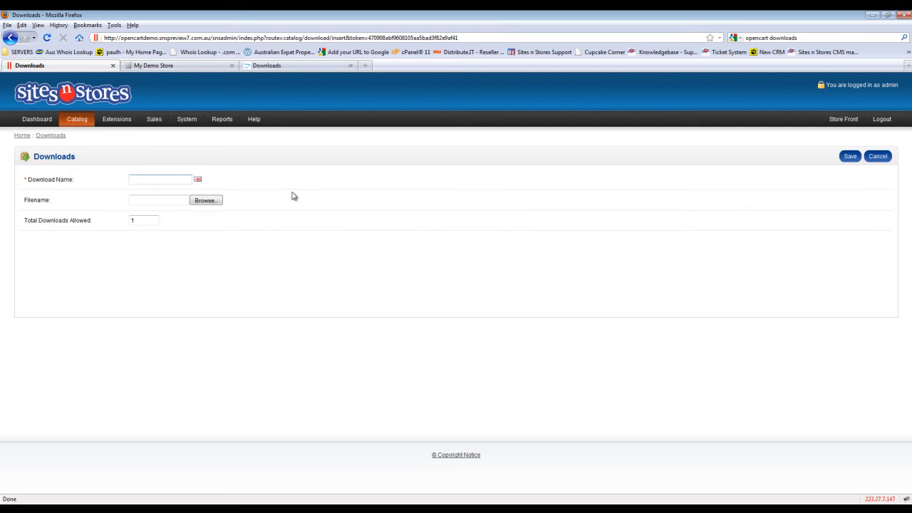
pyautogui.write('Test File')
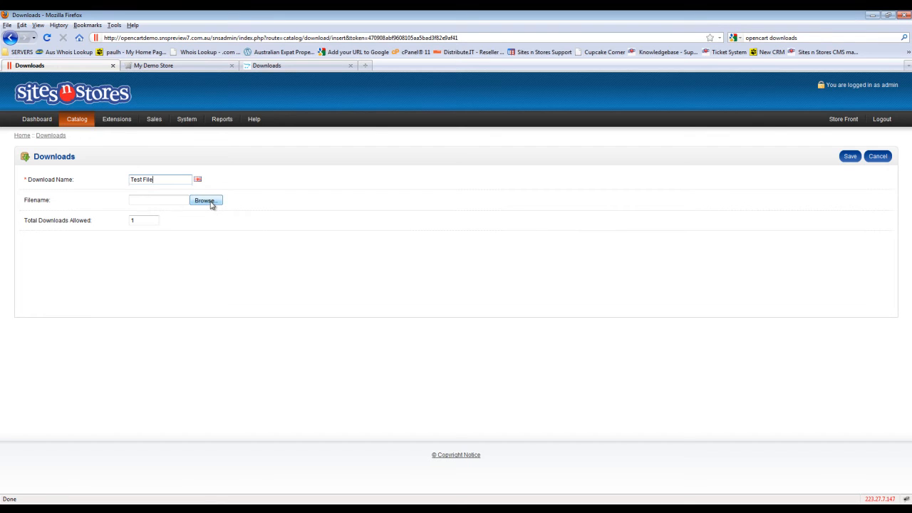
pyautogui.click(205, 200)
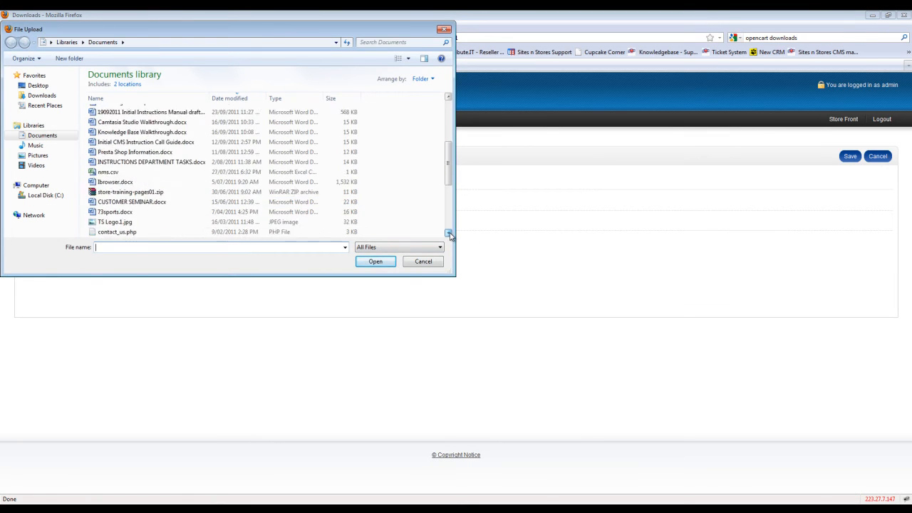
# - Attach a file from the Desktop to the Test File download
pyautogui.click(37, 85)
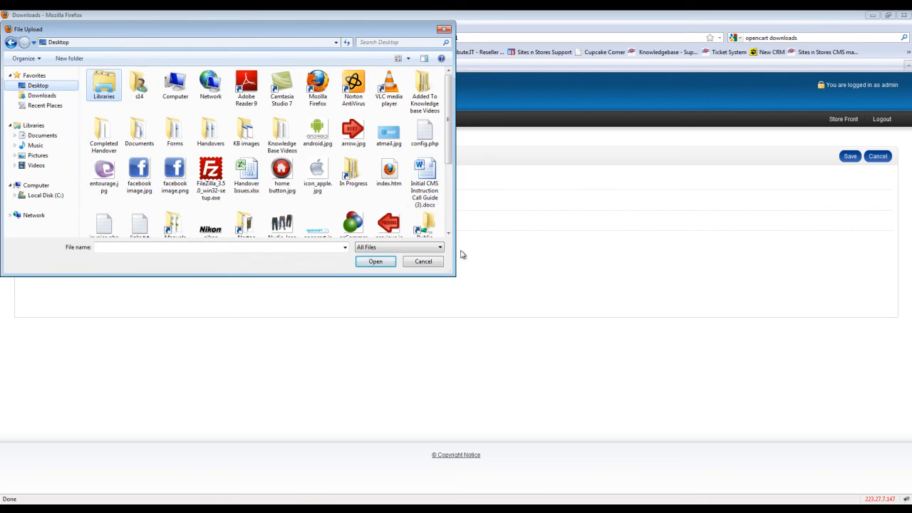
pyautogui.scroll(-3)
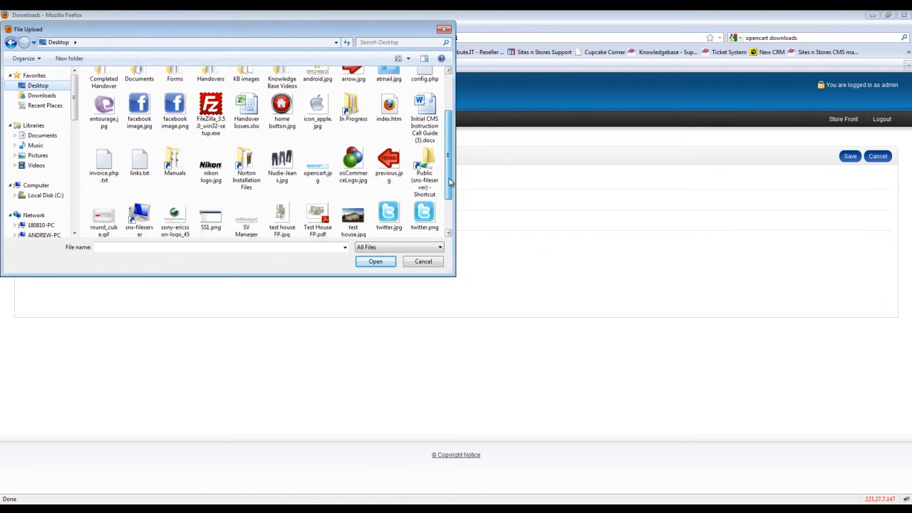
pyautogui.click(374, 261)
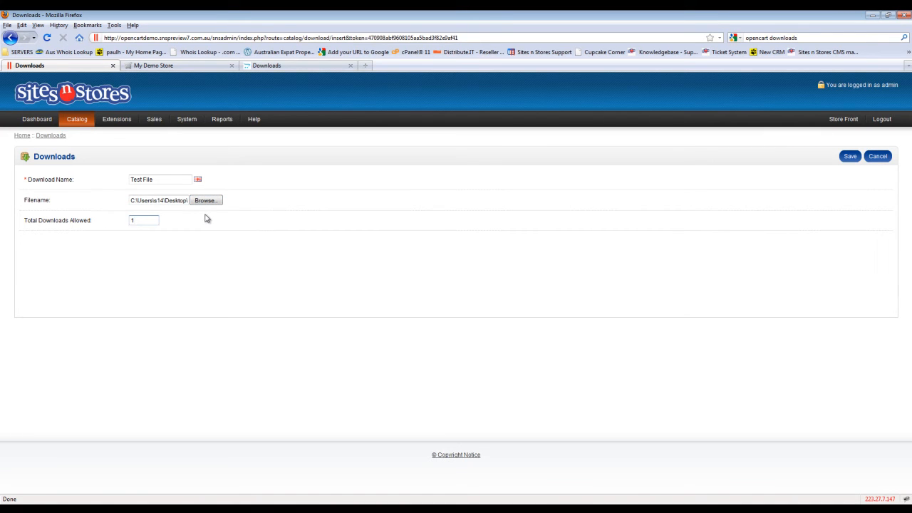
# - Set Total Downloads Allowed to 2 and save the Test File download
pyautogui.click(142, 219)
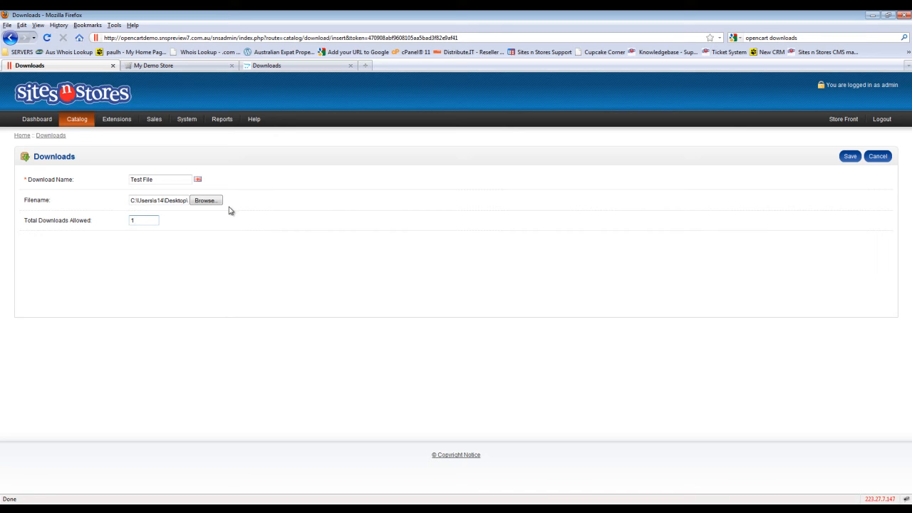
pyautogui.write('2')
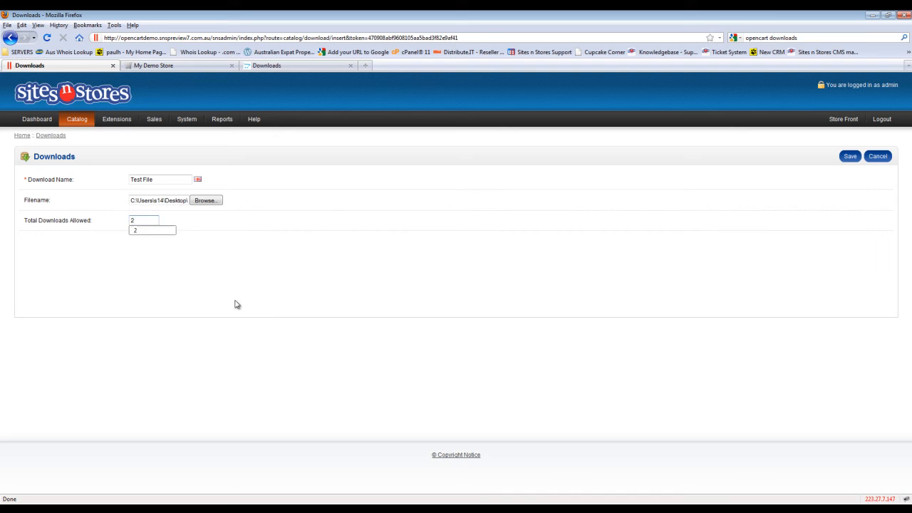
pyautogui.click(849, 155)
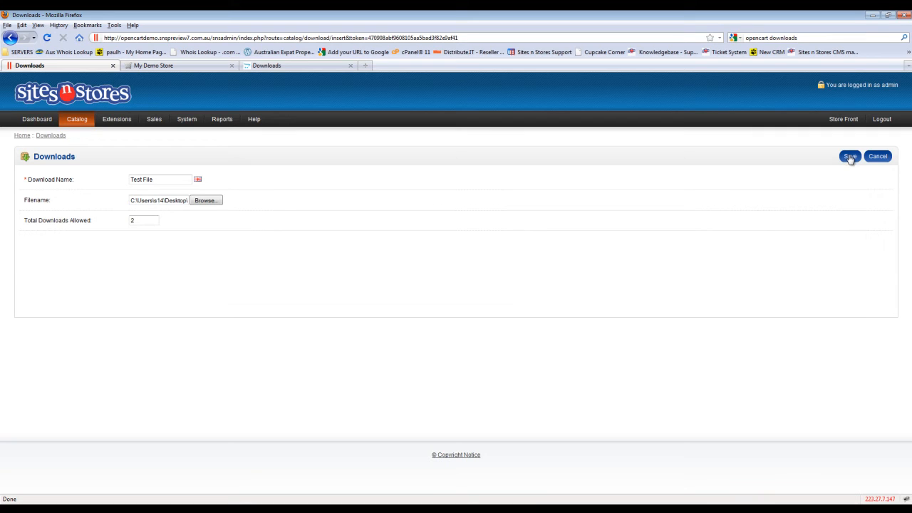
pyautogui.click(850, 155)
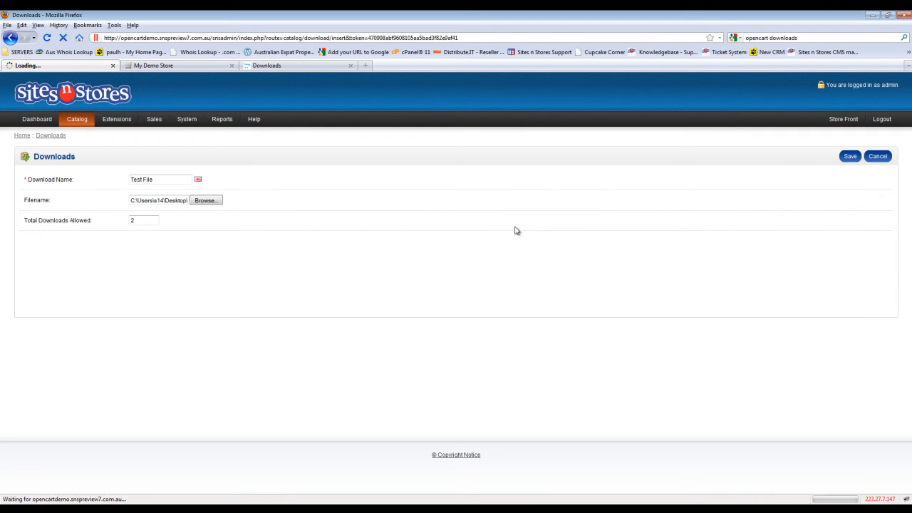
pyautogui.moveTo(532, 222)
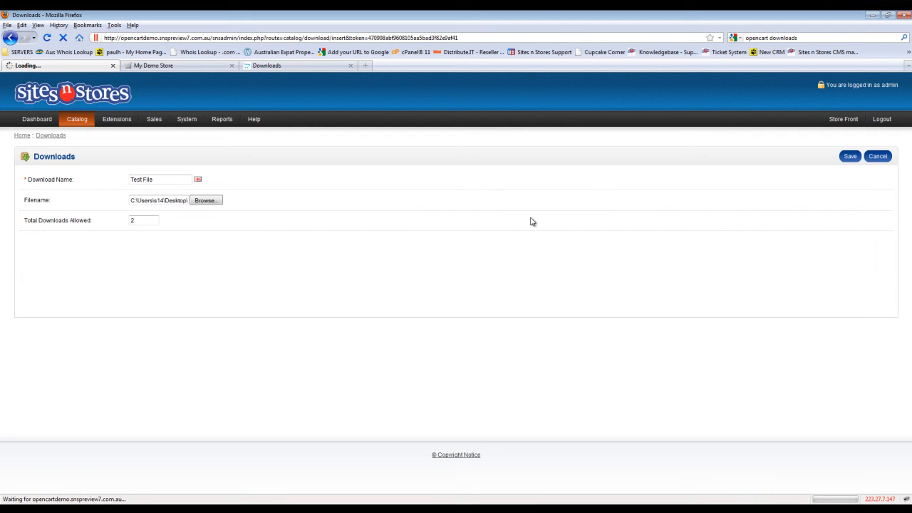
# - Confirm Test File appears in the Downloads list allowing 2 downloads
pyautogui.click(850, 155)
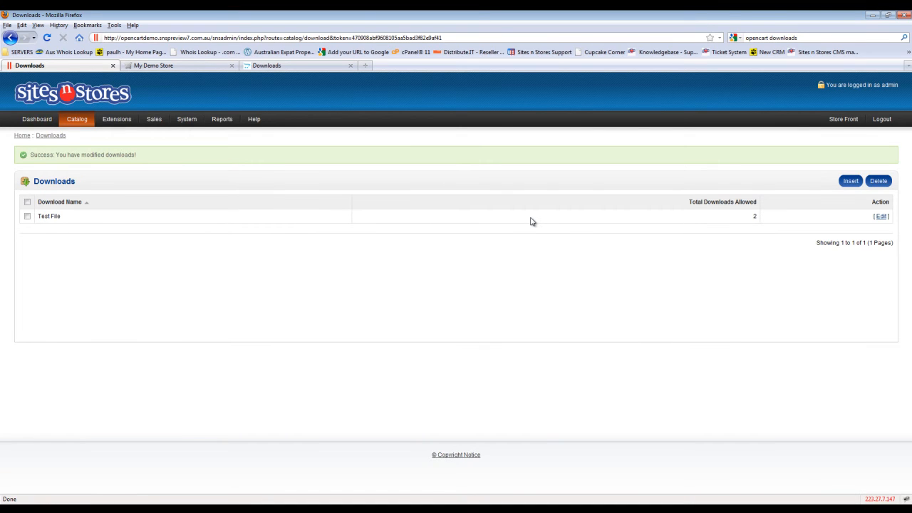
pyautogui.moveTo(168, 288)
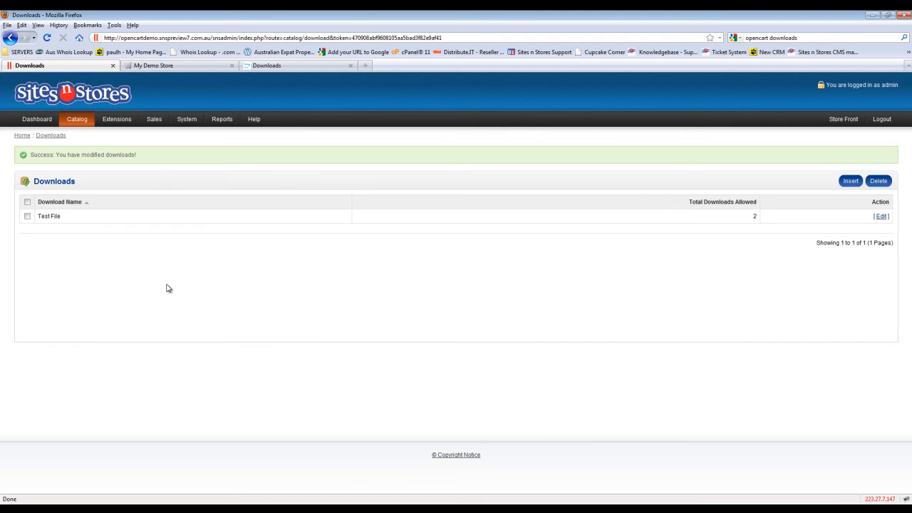
pyautogui.moveTo(734, 211)
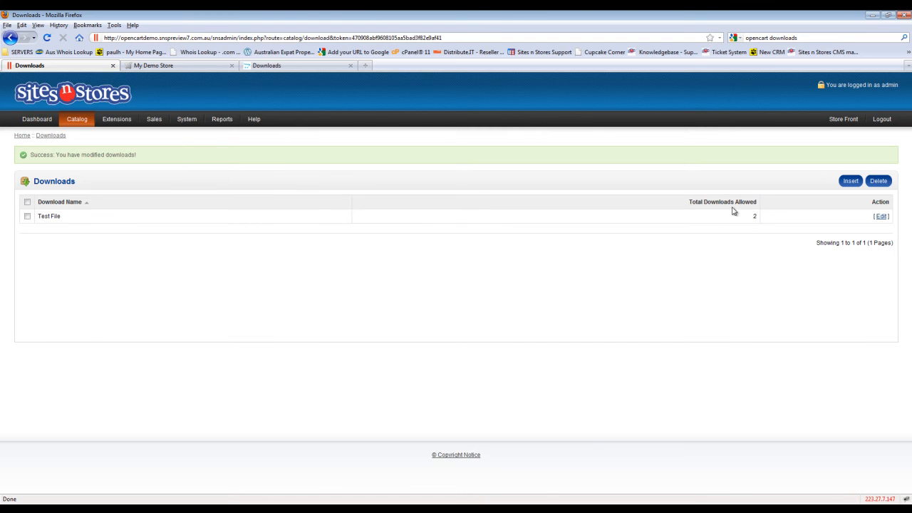
pyautogui.moveTo(142, 206)
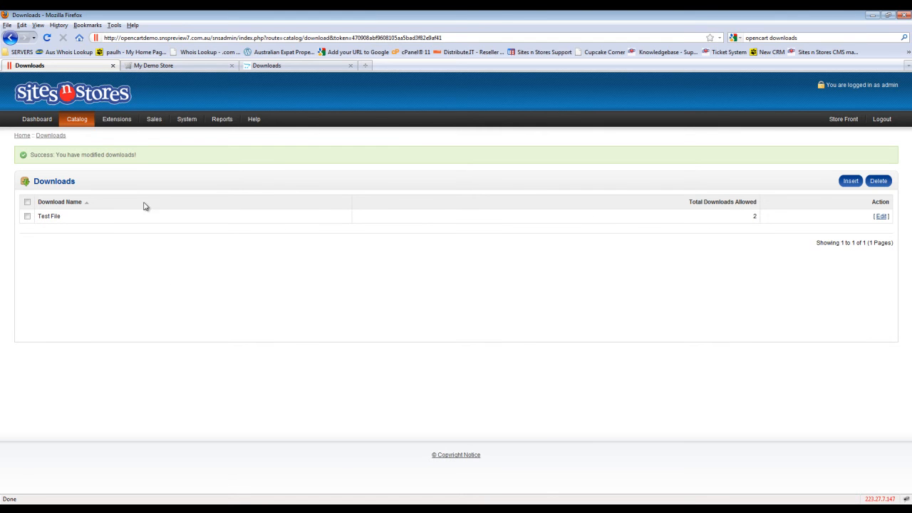
pyautogui.click(77, 120)
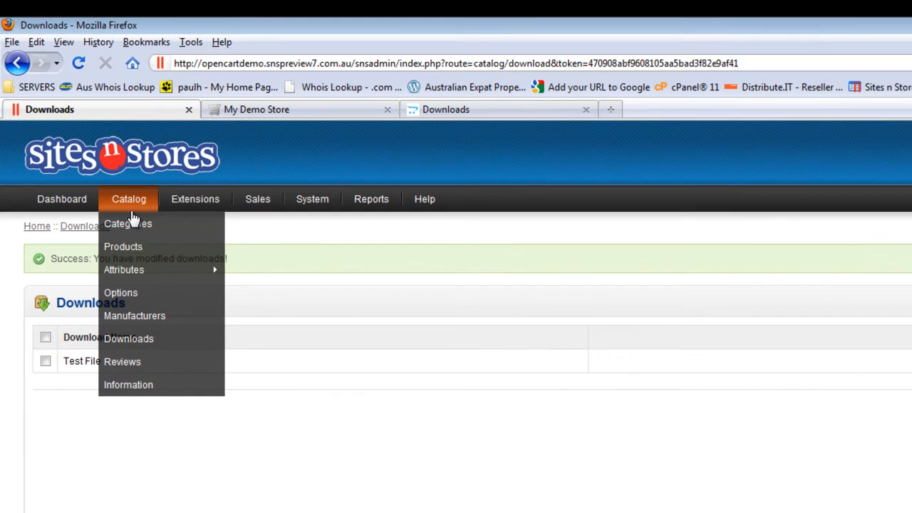
# - Go to the Products list and start inserting a new product
pyautogui.click(123, 246)
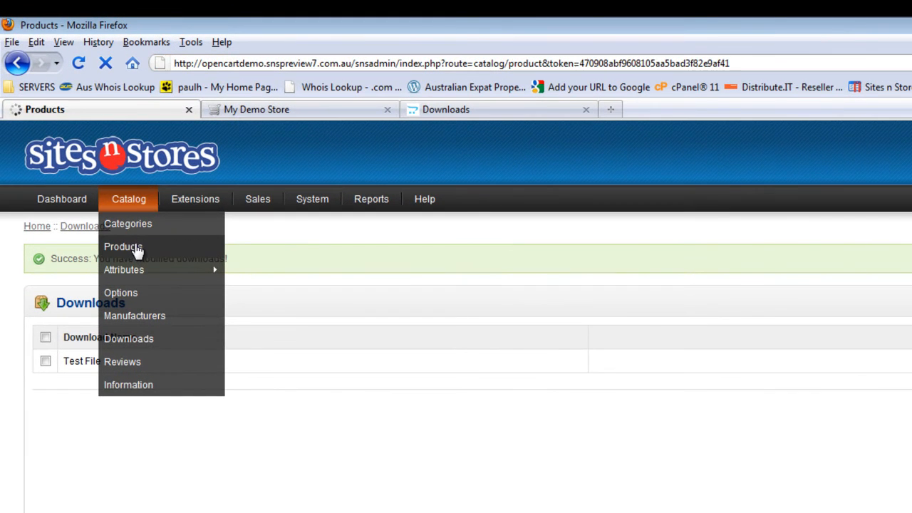
pyautogui.click(123, 247)
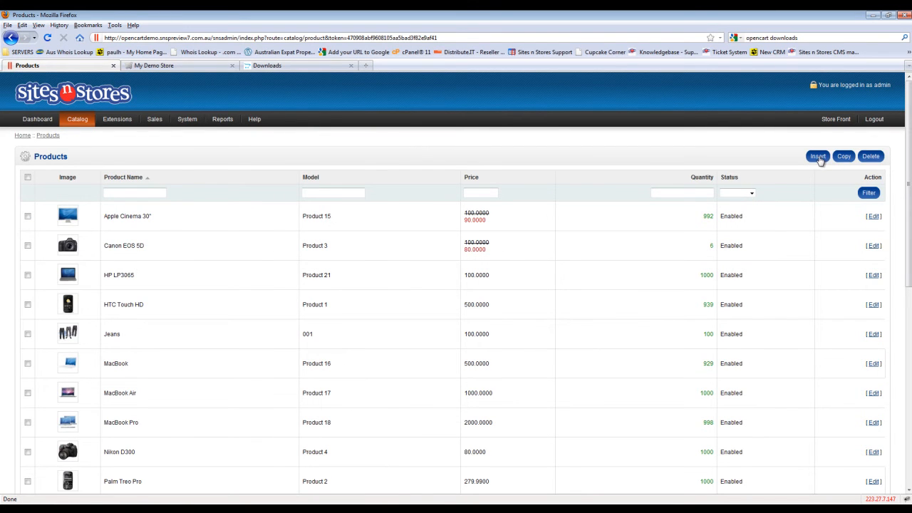
pyautogui.click(818, 155)
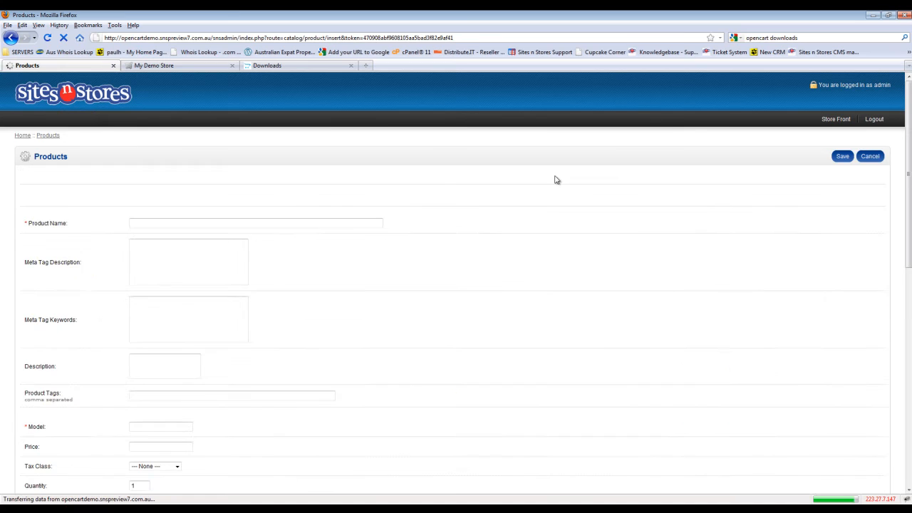
# - Name the product 'Test File Download' with description 'This is a test file'
pyautogui.write('Test File Dow')
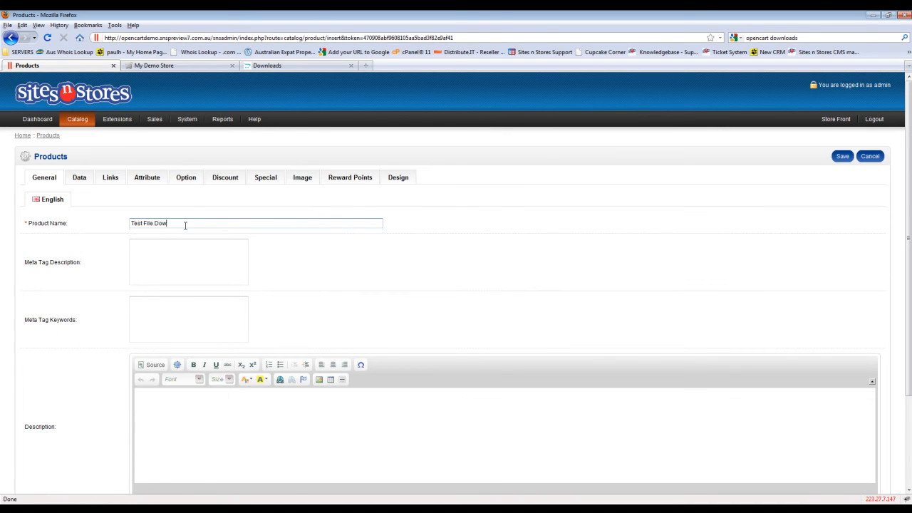
pyautogui.write('nload')
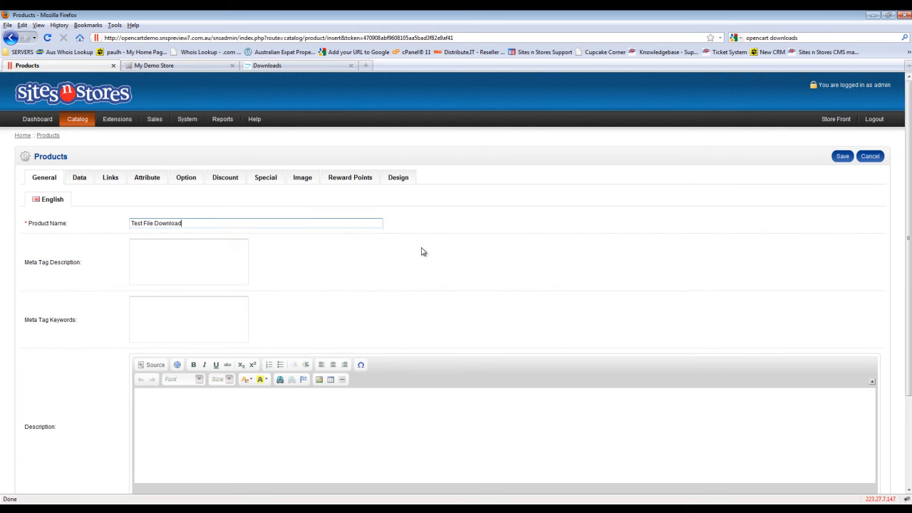
pyautogui.write('Th')
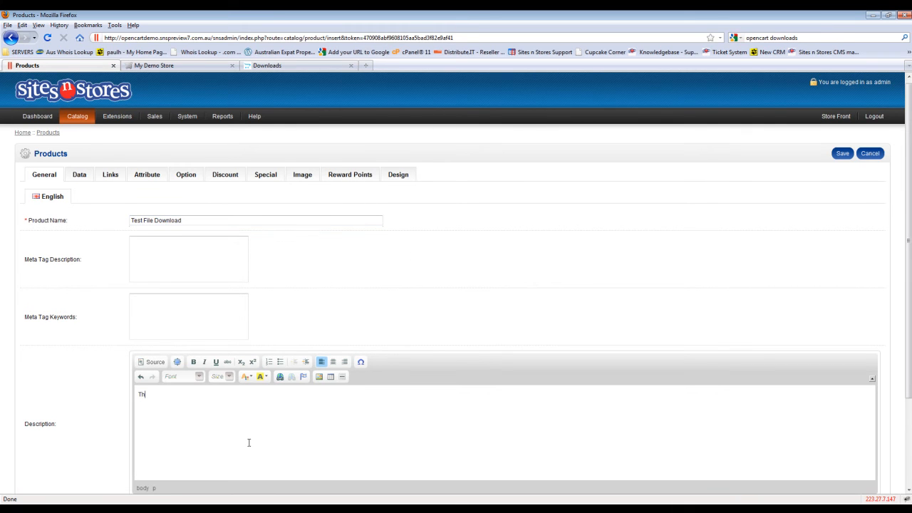
pyautogui.write('This is a test file')
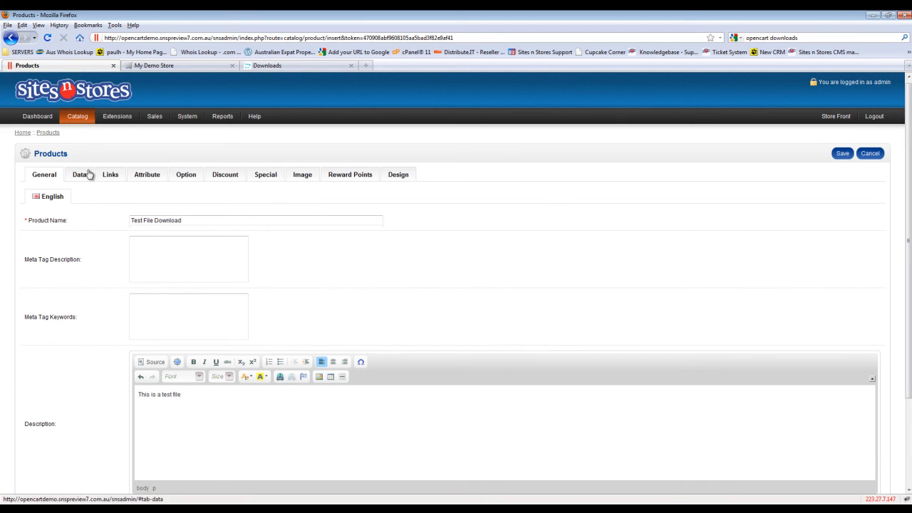
pyautogui.click(80, 174)
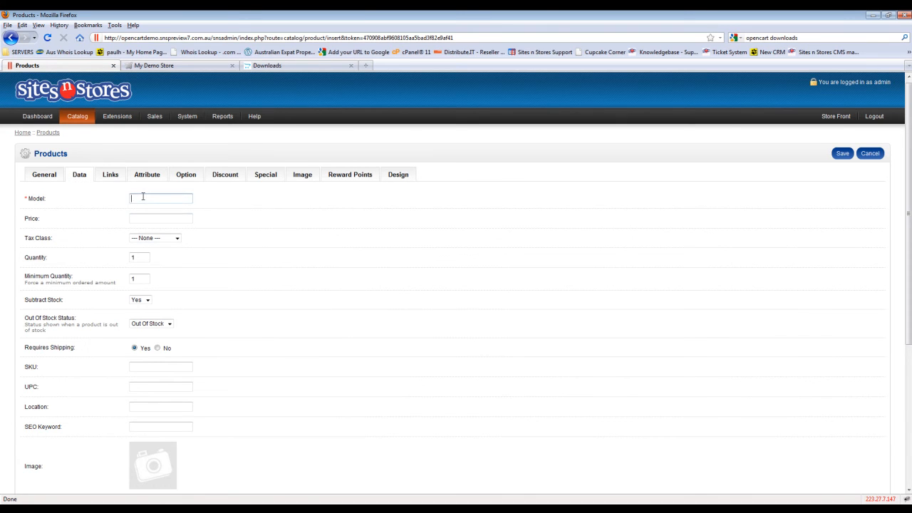
# - Set the product's model to 001 and price to 100 on the Data tab
pyautogui.write('001')
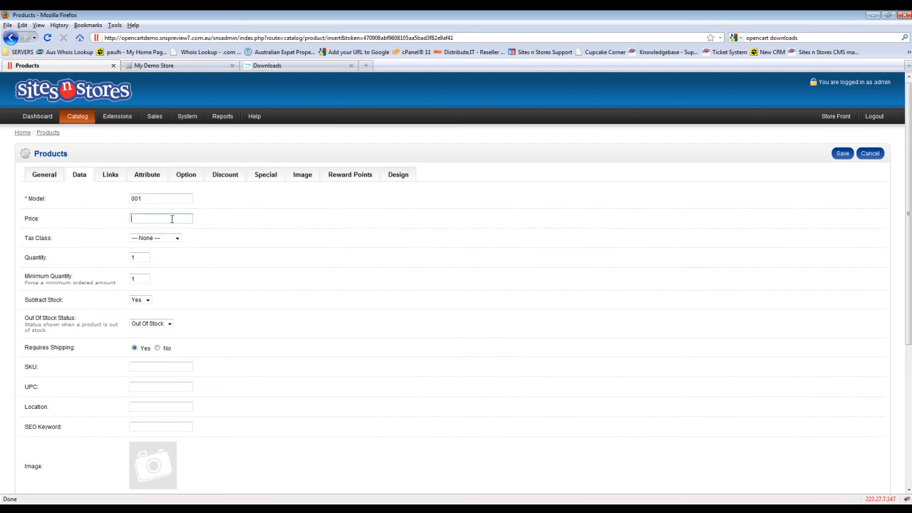
pyautogui.write('100')
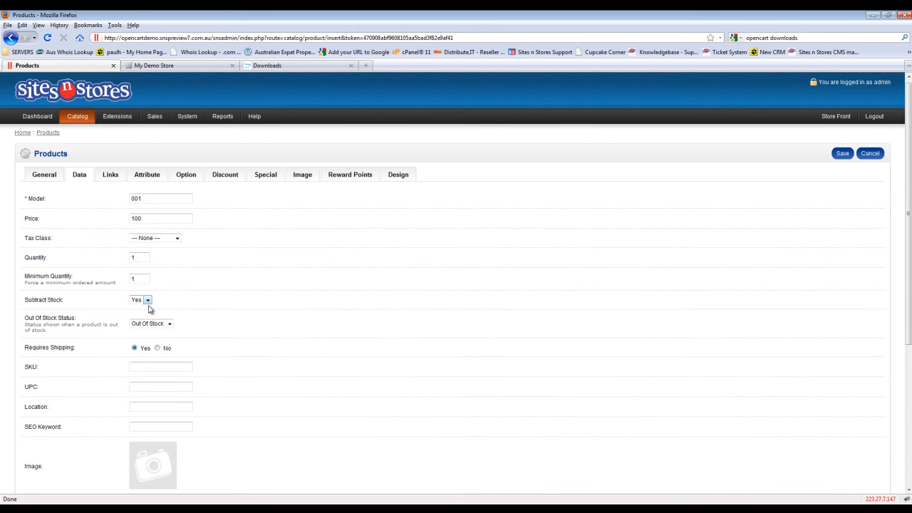
pyautogui.scroll(-3)
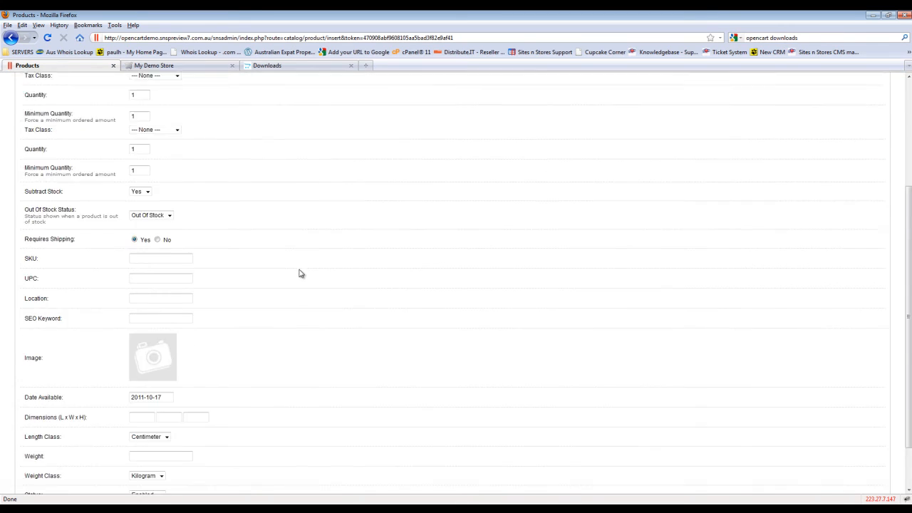
pyautogui.click(153, 356)
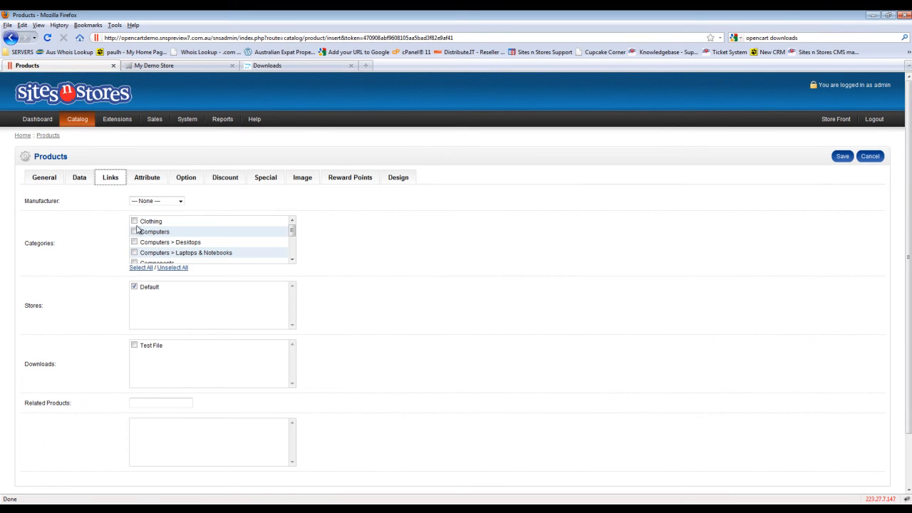
# - Link the product to the Clothing category and the Test File download
pyautogui.click(134, 221)
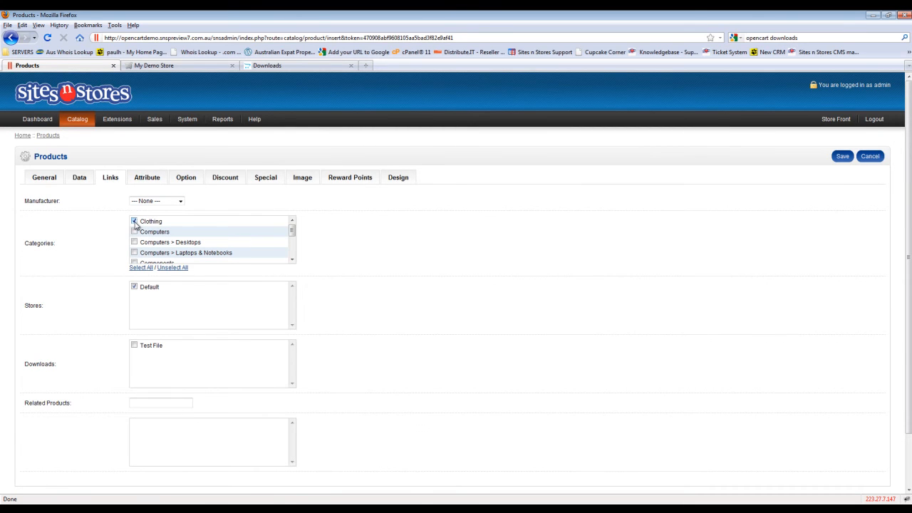
pyautogui.click(134, 221)
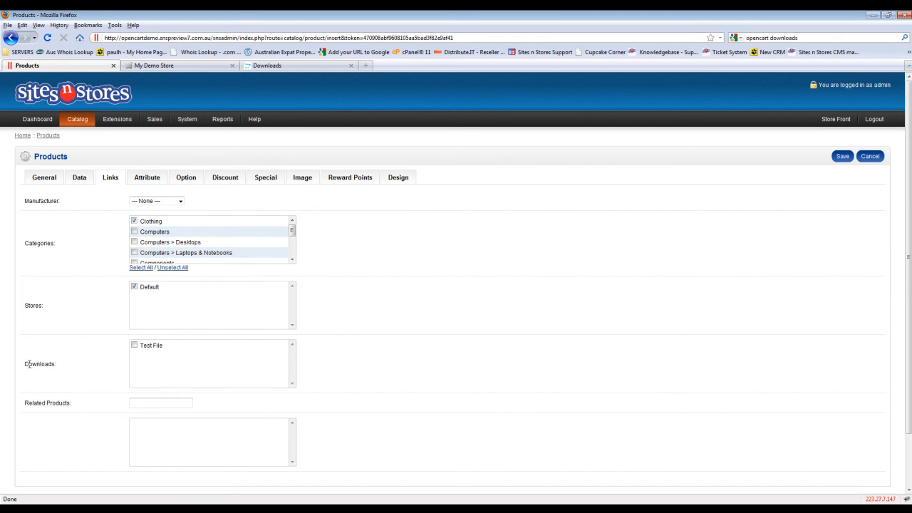
pyautogui.click(134, 346)
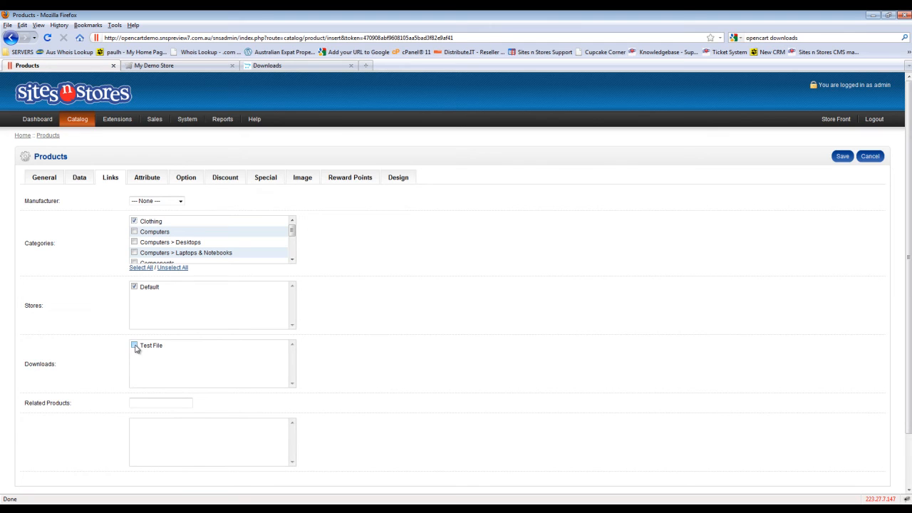
pyautogui.click(134, 347)
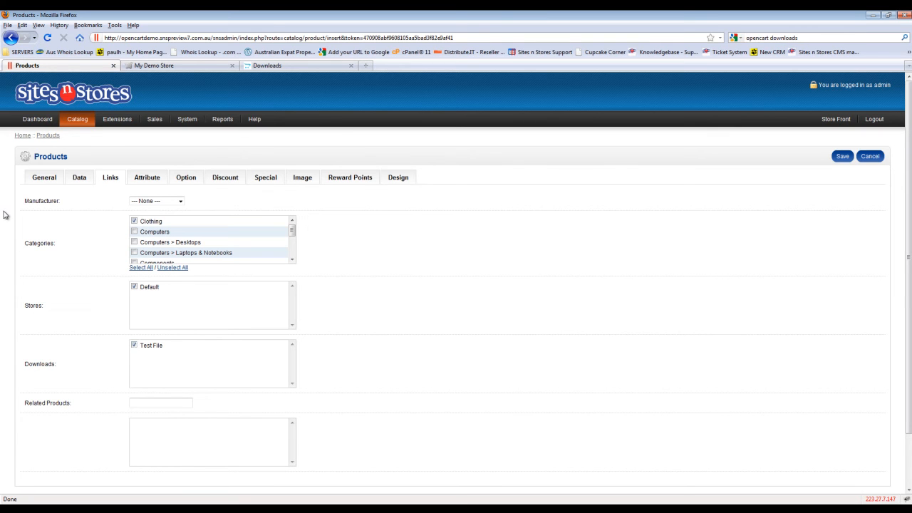
pyautogui.moveTo(184, 177)
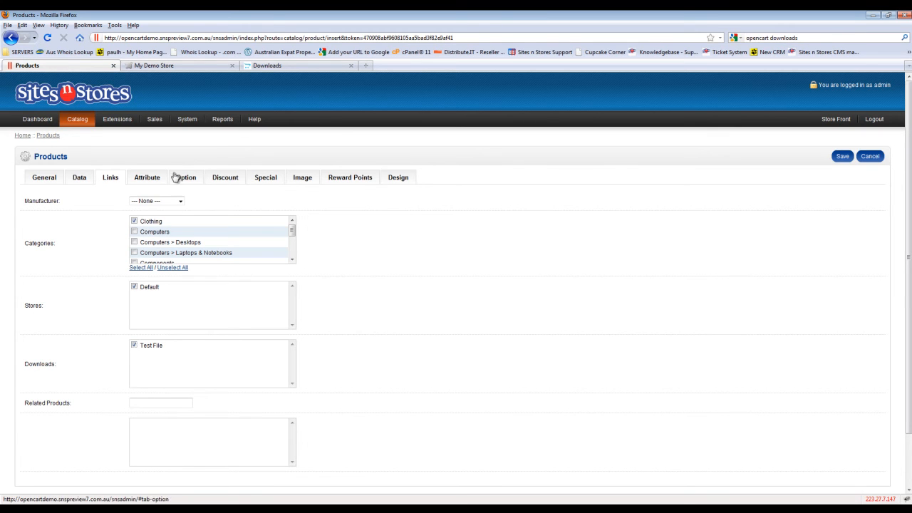
pyautogui.click(186, 177)
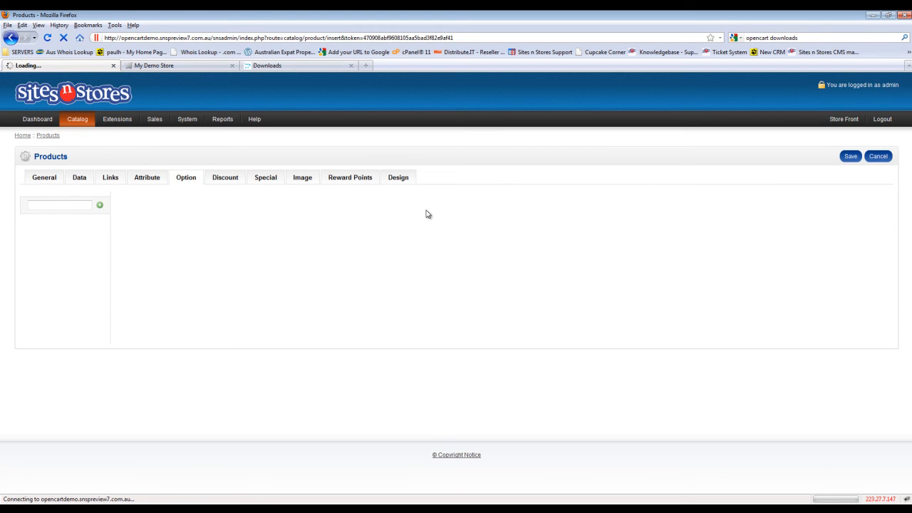
pyautogui.moveTo(436, 209)
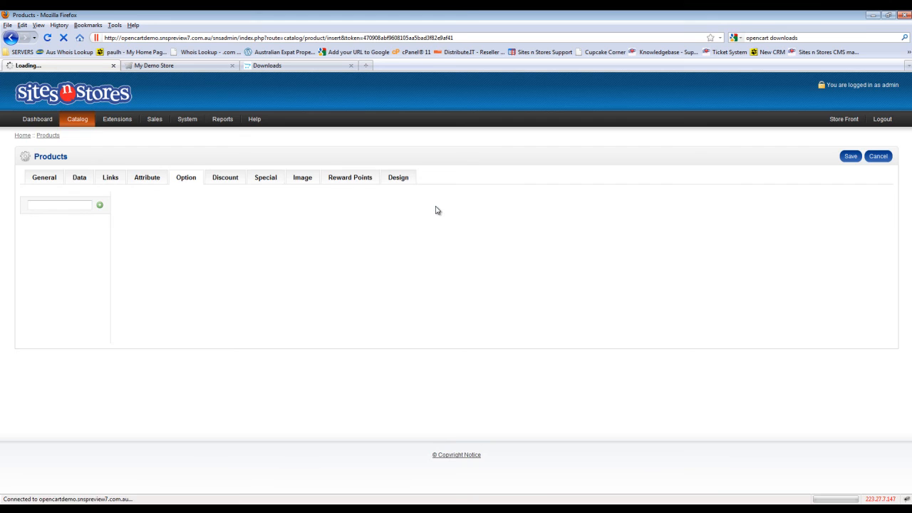
# - Save the product and switch to the My Demo Store storefront
pyautogui.click(849, 155)
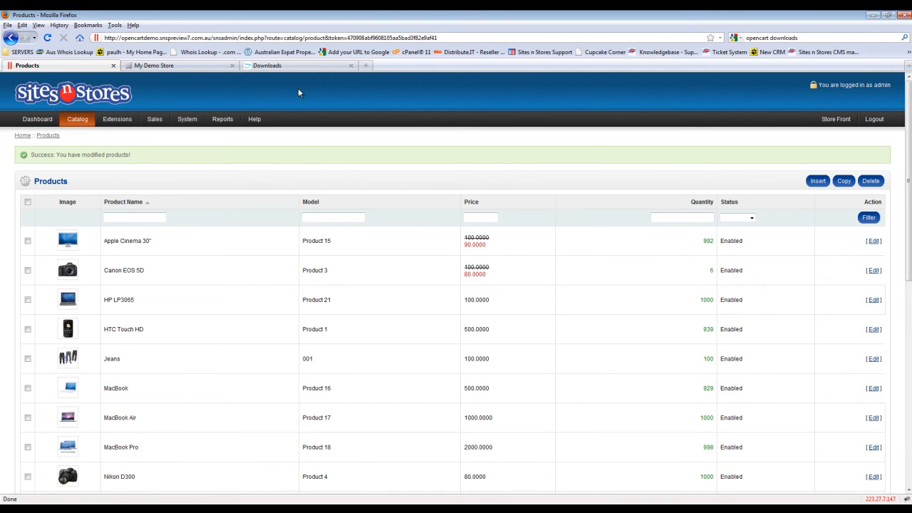
pyautogui.click(154, 66)
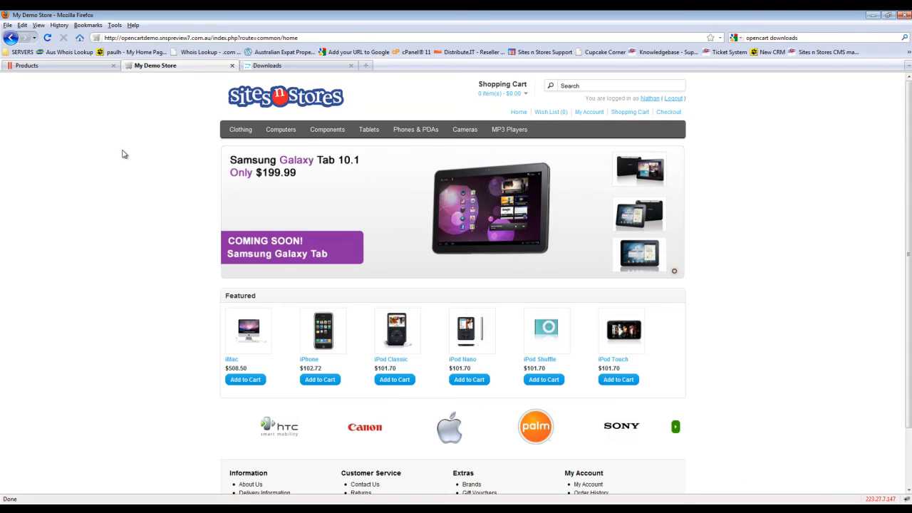
# - Add Test File Download from the Clothing category to the shopping cart
pyautogui.click(239, 128)
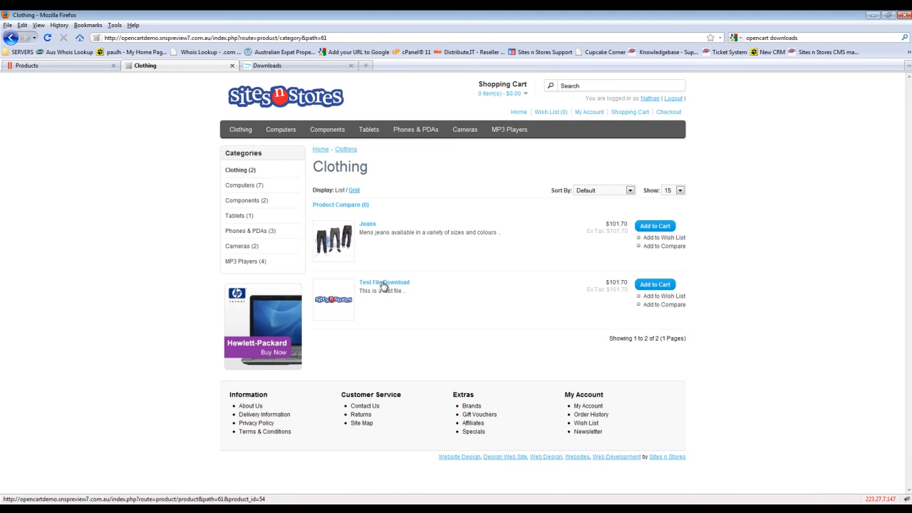
pyautogui.click(383, 282)
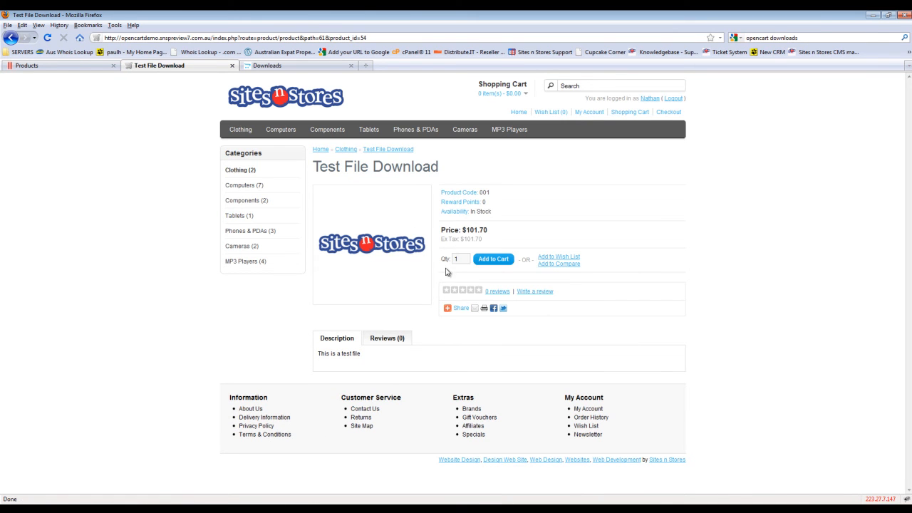
pyautogui.moveTo(416, 272)
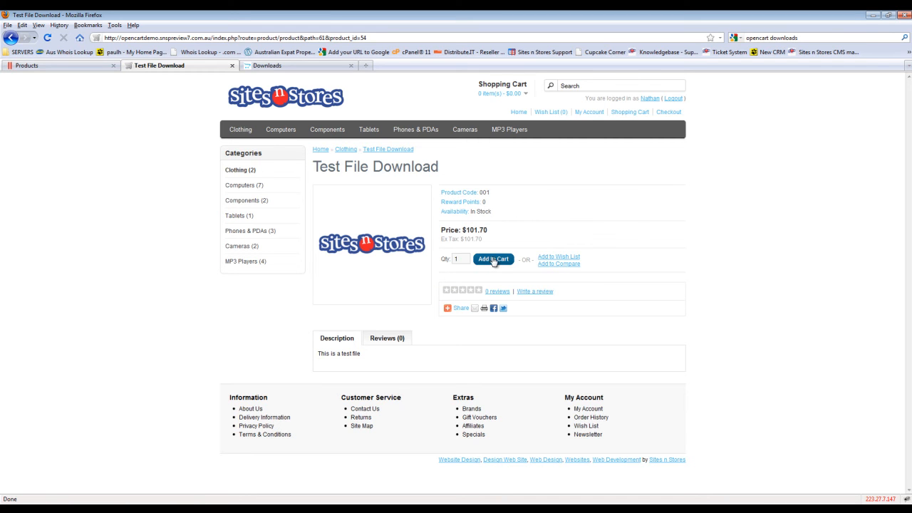
pyautogui.click(493, 260)
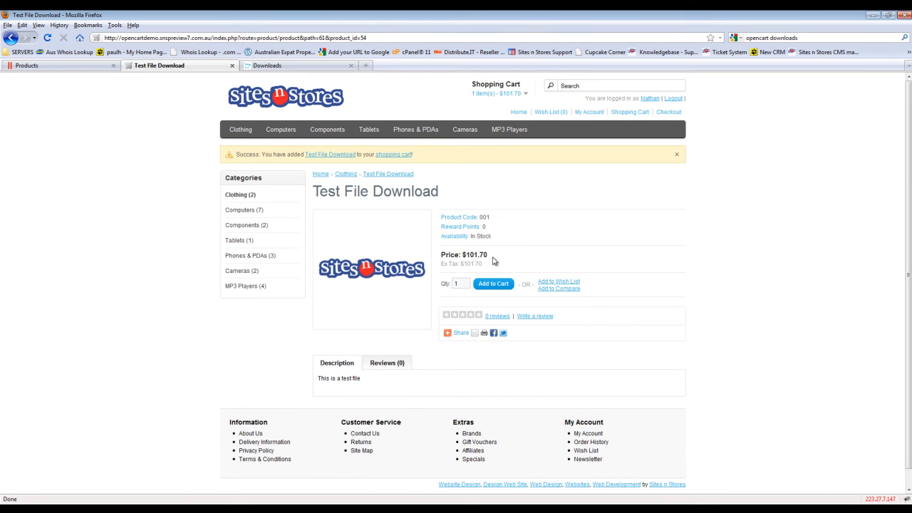
# - Check out, confirm the order, and go to the account downloads page
pyautogui.click(668, 112)
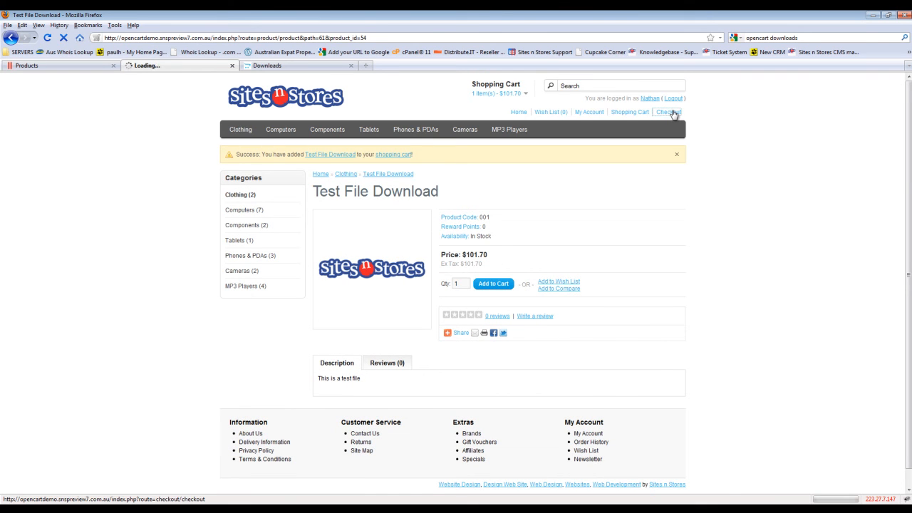
pyautogui.click(667, 111)
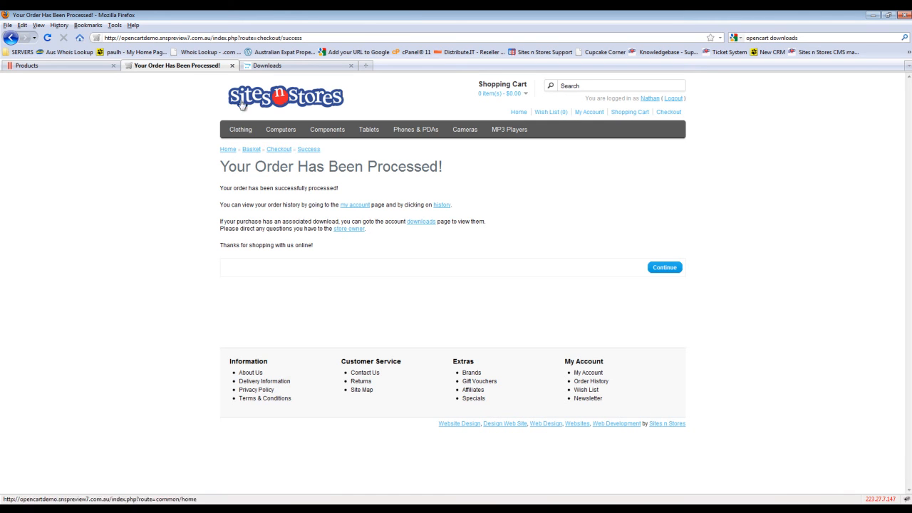
pyautogui.moveTo(516, 261)
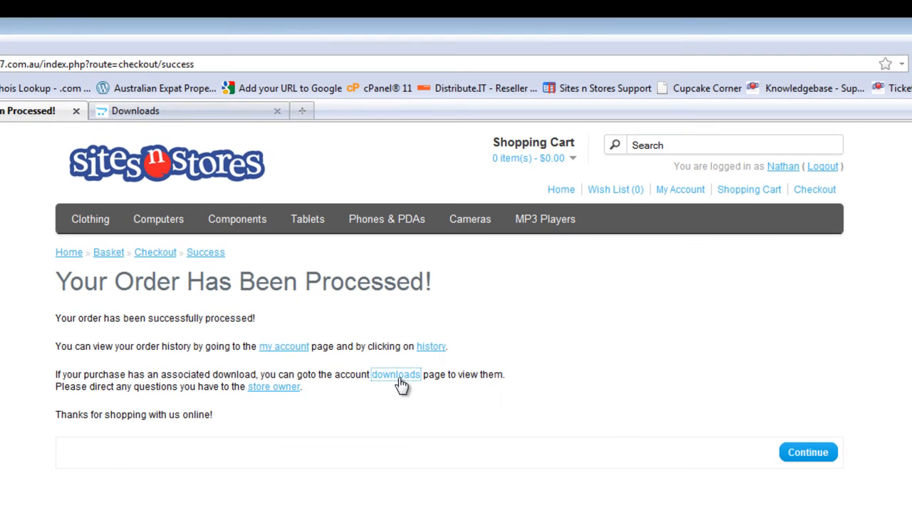
pyautogui.click(396, 373)
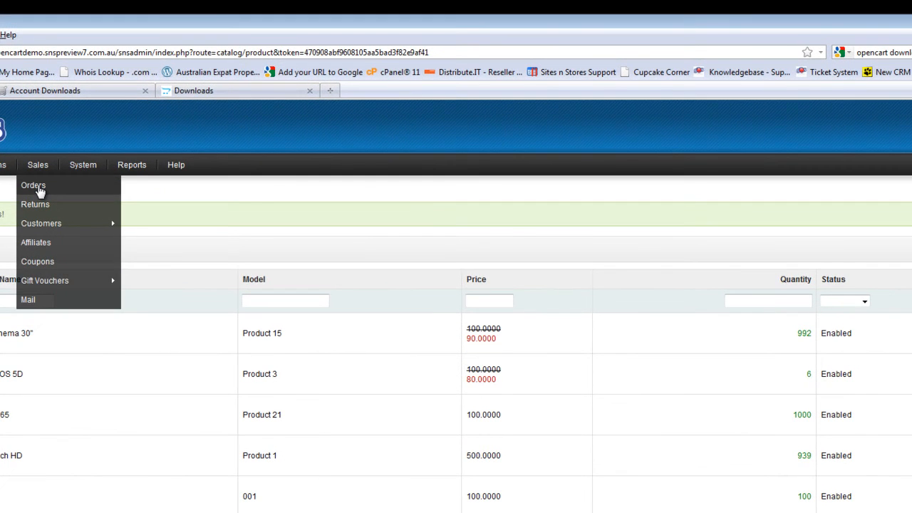
# - View the details of pending order #5 from Sales > Orders
pyautogui.click(33, 185)
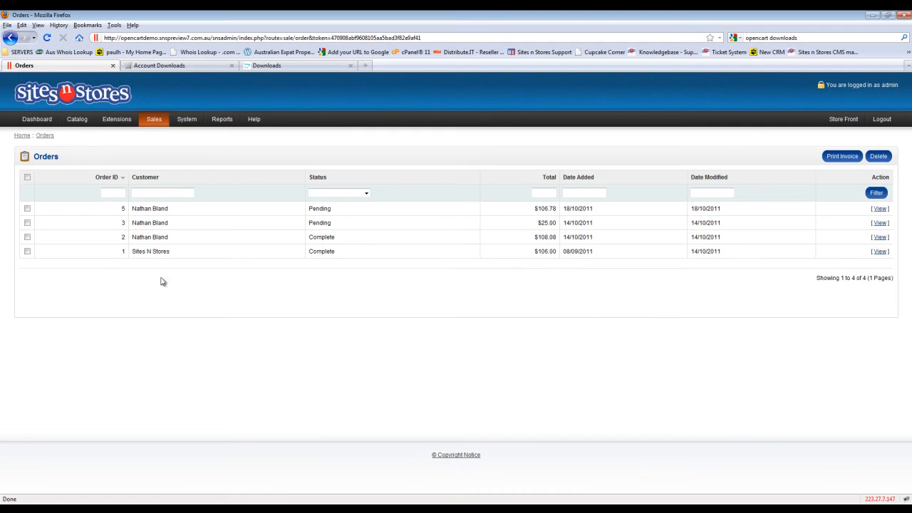
pyautogui.moveTo(630, 214)
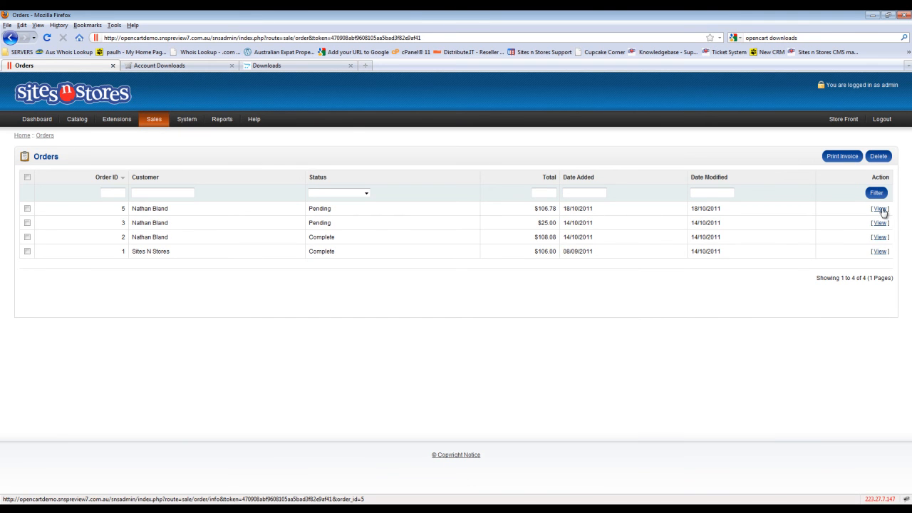
pyautogui.click(881, 208)
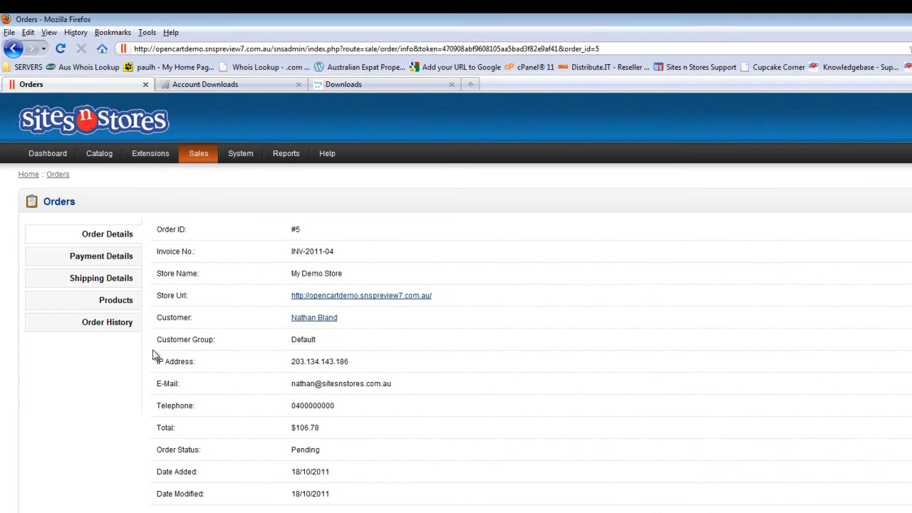
# - Add a Complete status entry to order #5's history
pyautogui.click(107, 322)
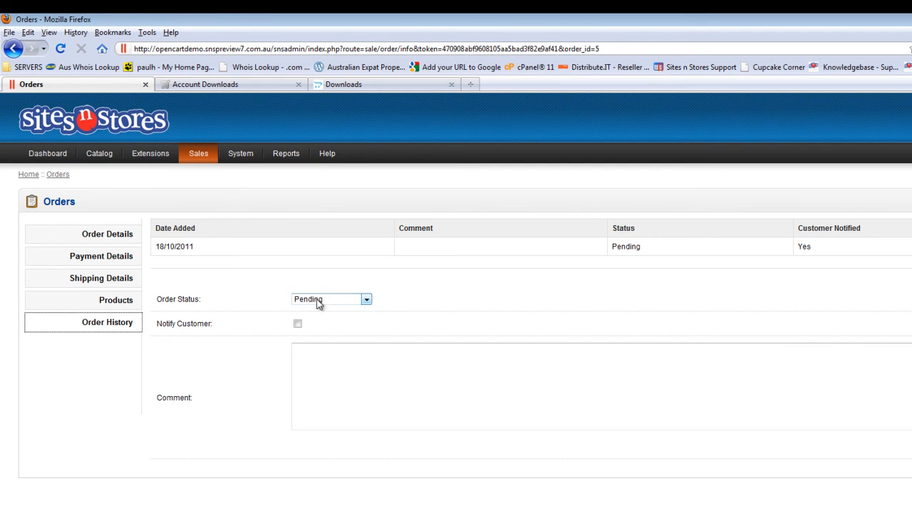
pyautogui.moveTo(329, 299)
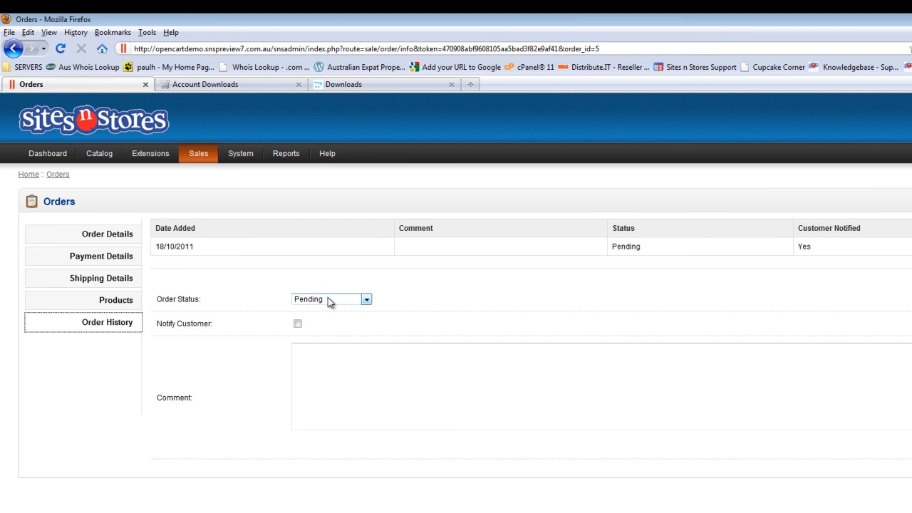
pyautogui.moveTo(329, 305)
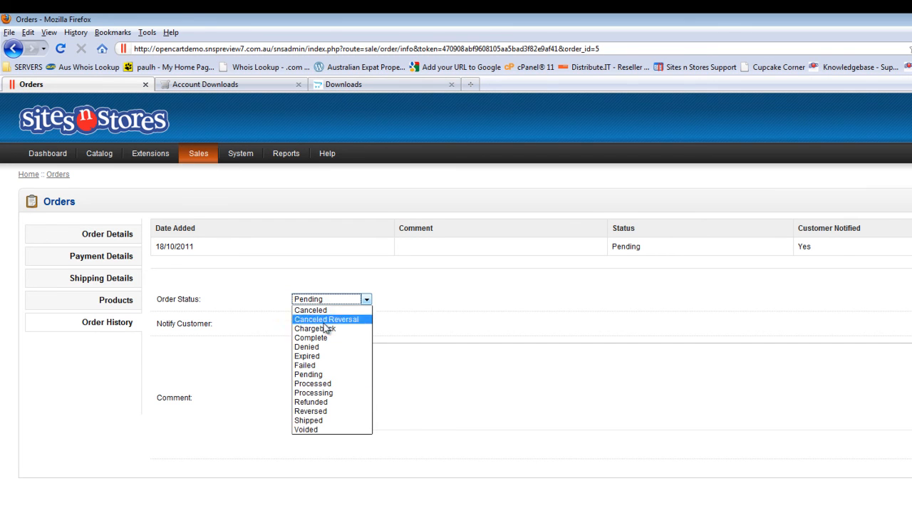
pyautogui.click(310, 336)
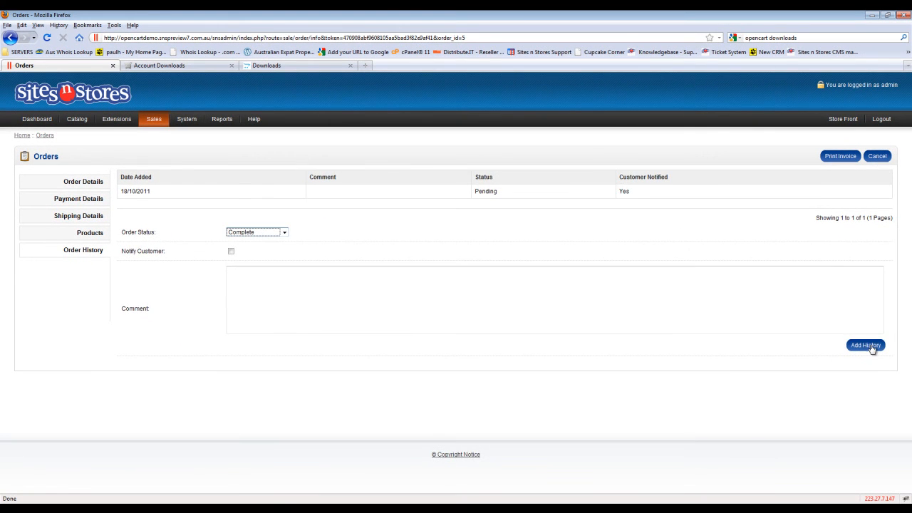
pyautogui.click(865, 345)
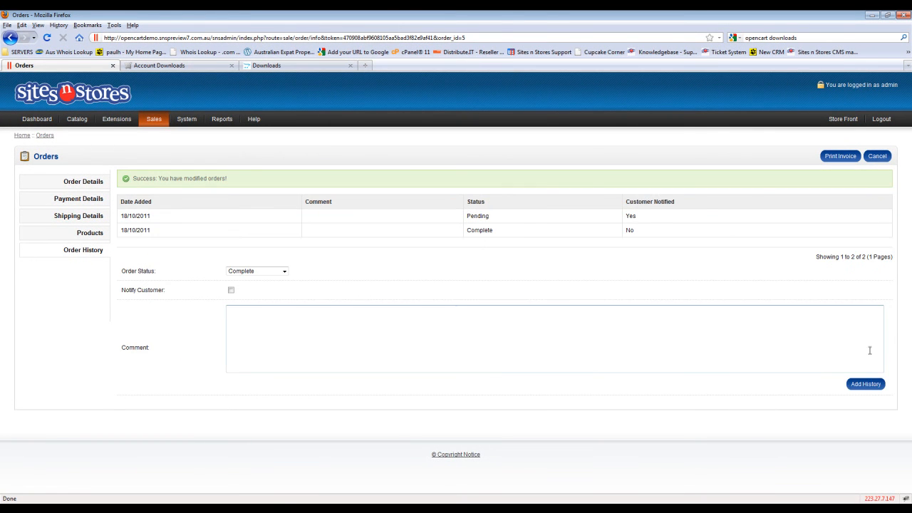
pyautogui.moveTo(278, 65)
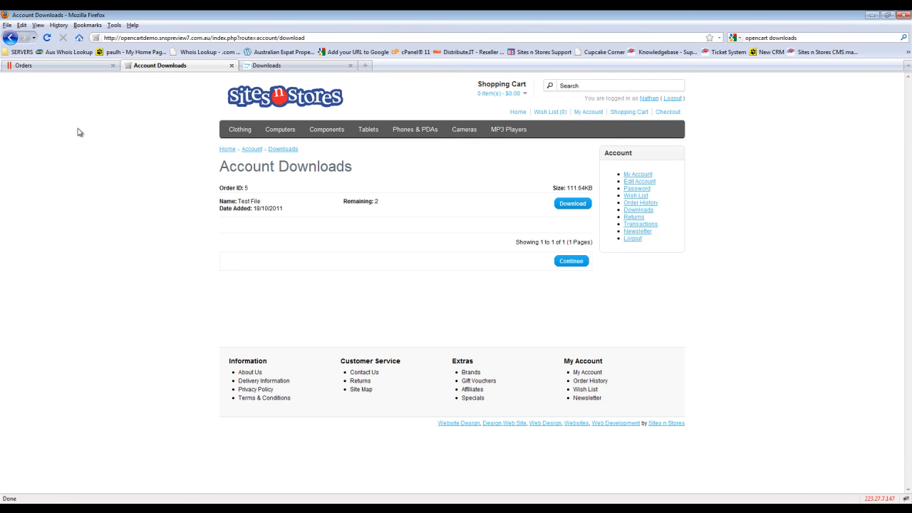
pyautogui.moveTo(262, 207)
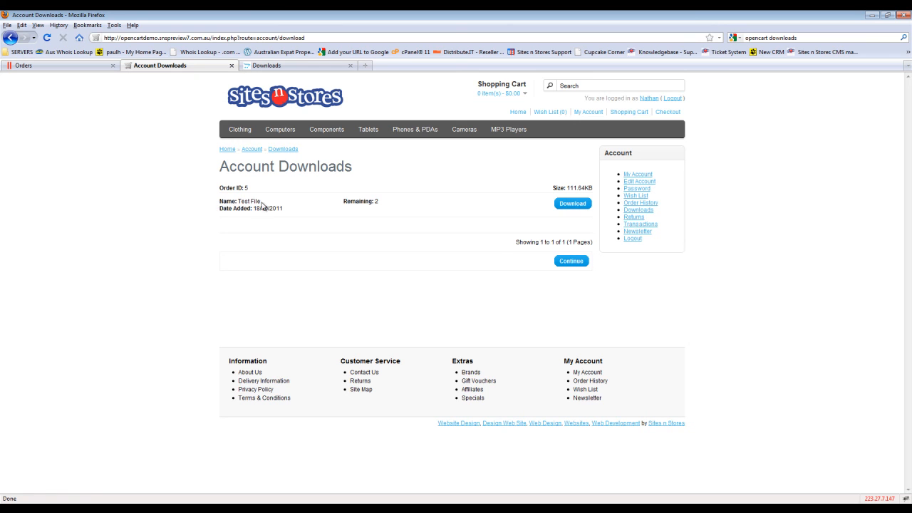
pyautogui.moveTo(548, 236)
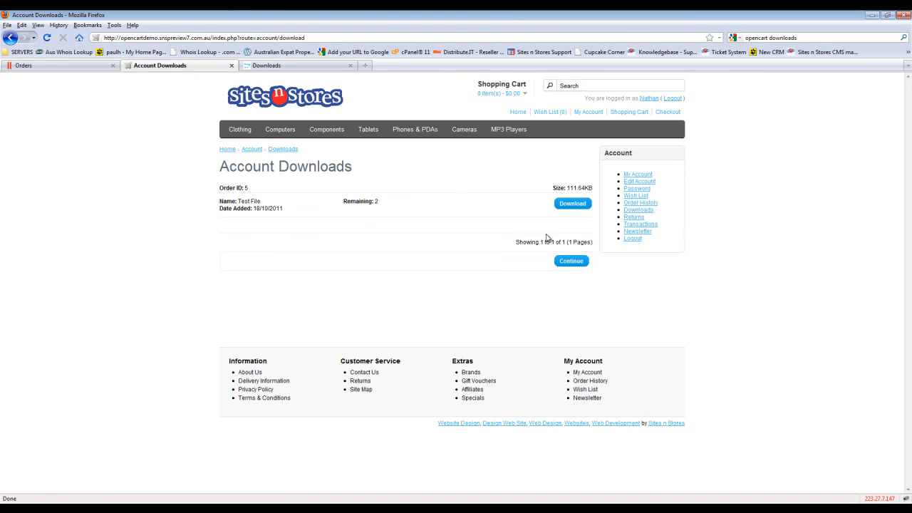
pyautogui.moveTo(573, 204)
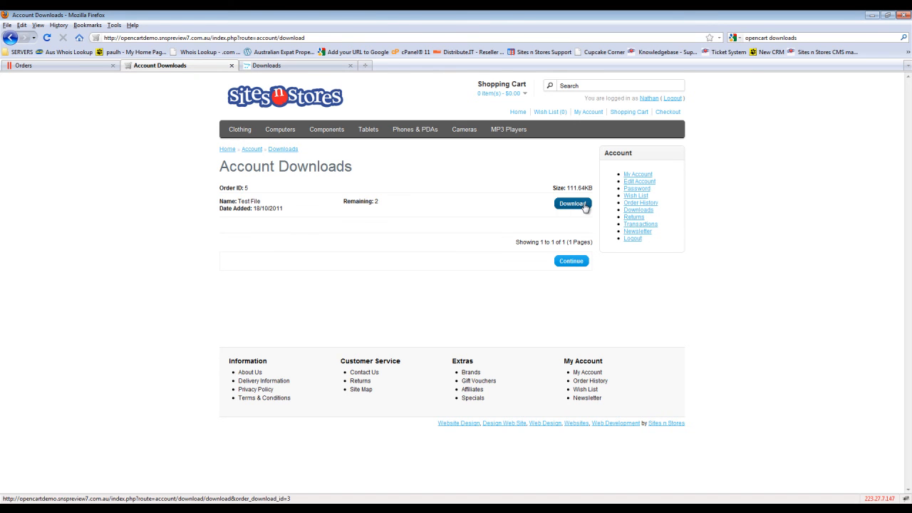